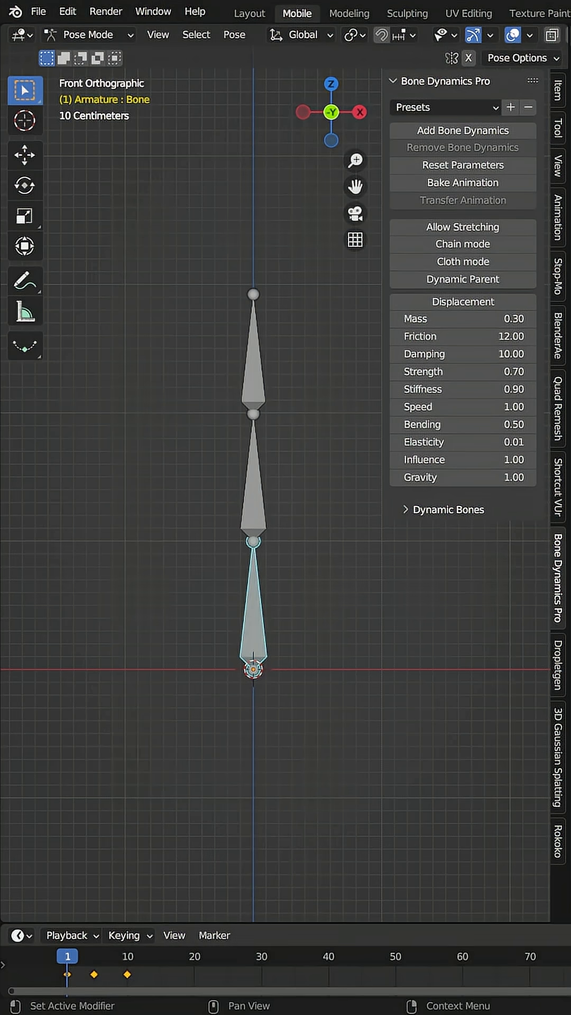
- Add Bone Dynamics Pro physics to the selected upper bones of the armature chain
{"action": "left_click", "coordinate": [174, 971]}
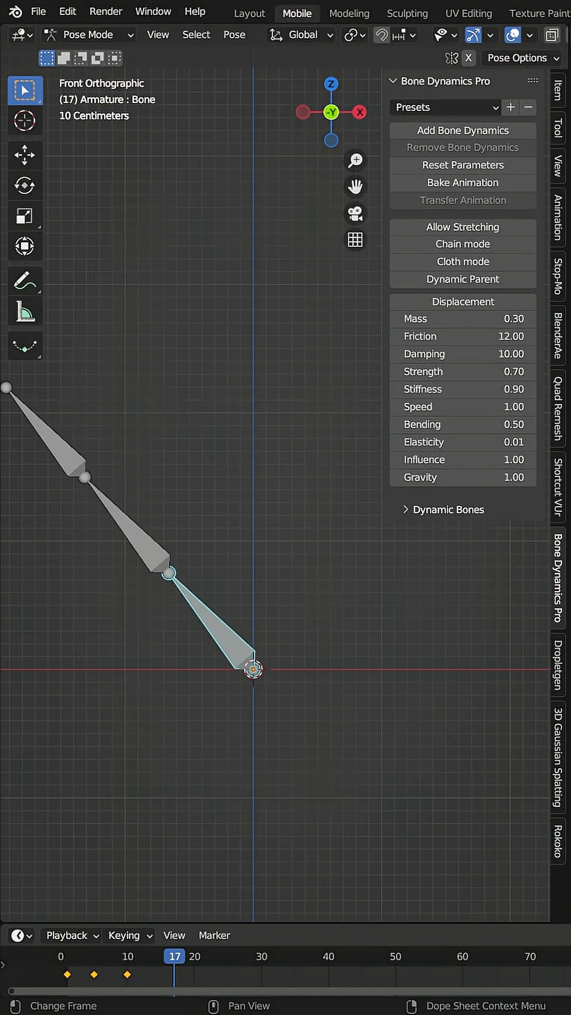
{"action": "left_click", "coordinate": [76, 970]}
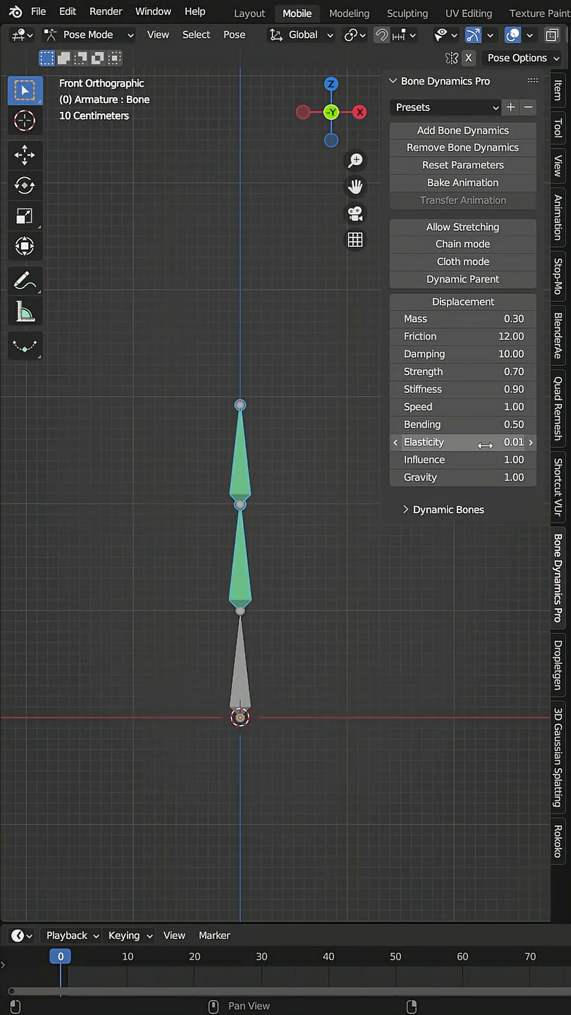
{"action": "mouse_move", "coordinate": [462, 477]}
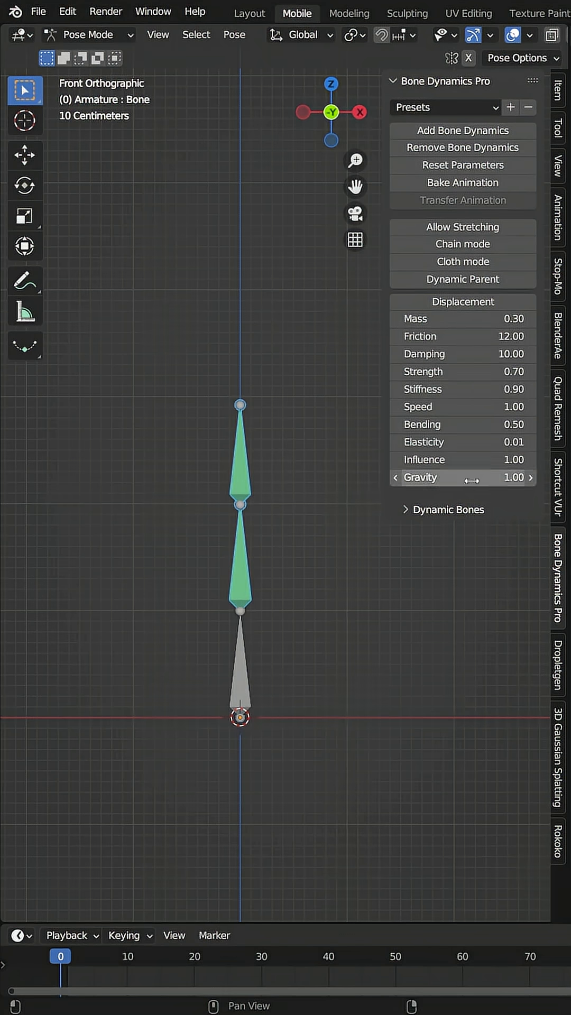
- Apply the Stiff Hair dynamics preset to the armature's bone physics
{"action": "left_click", "coordinate": [445, 108]}
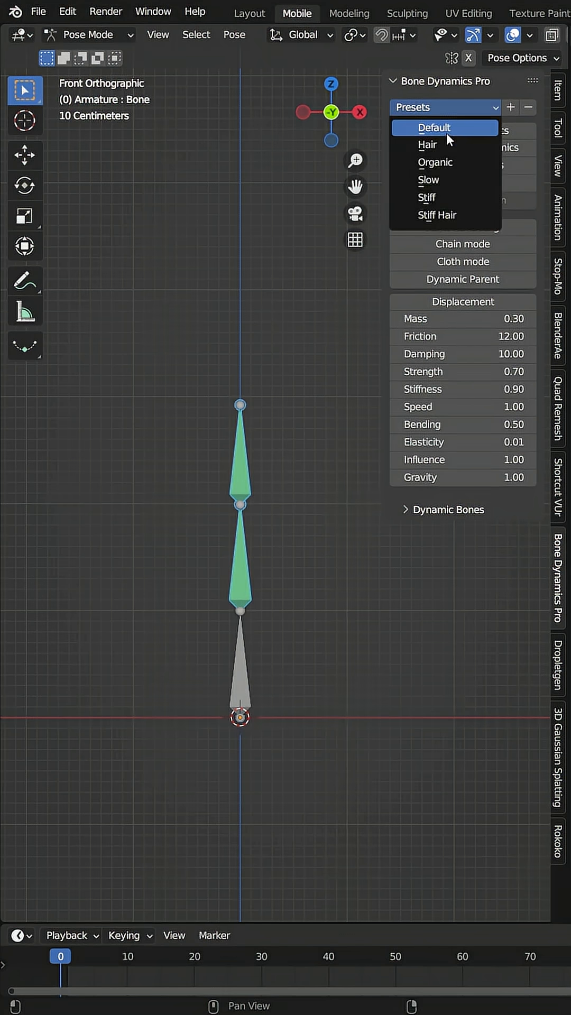
{"action": "mouse_move", "coordinate": [453, 222]}
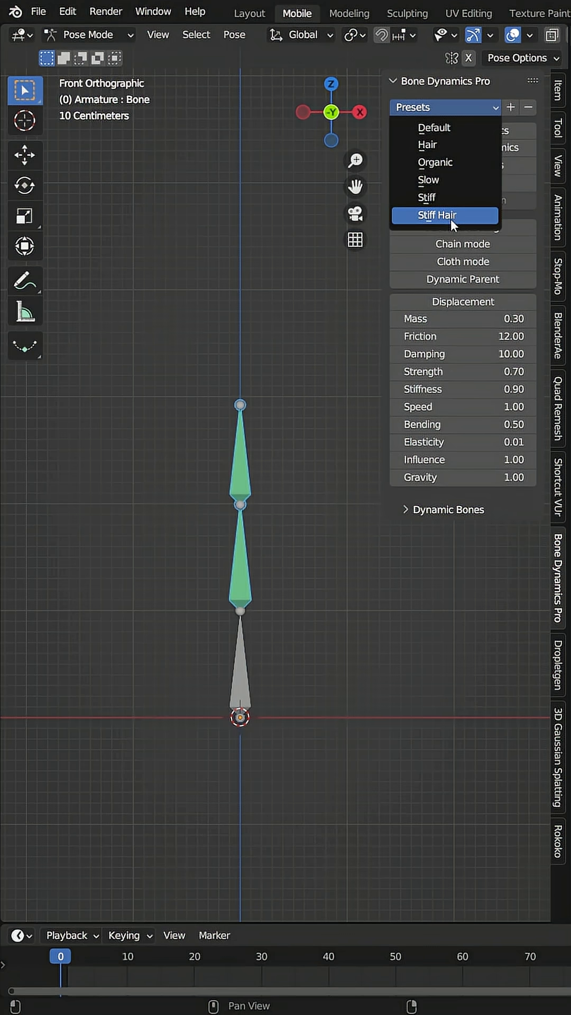
{"action": "left_click", "coordinate": [444, 215]}
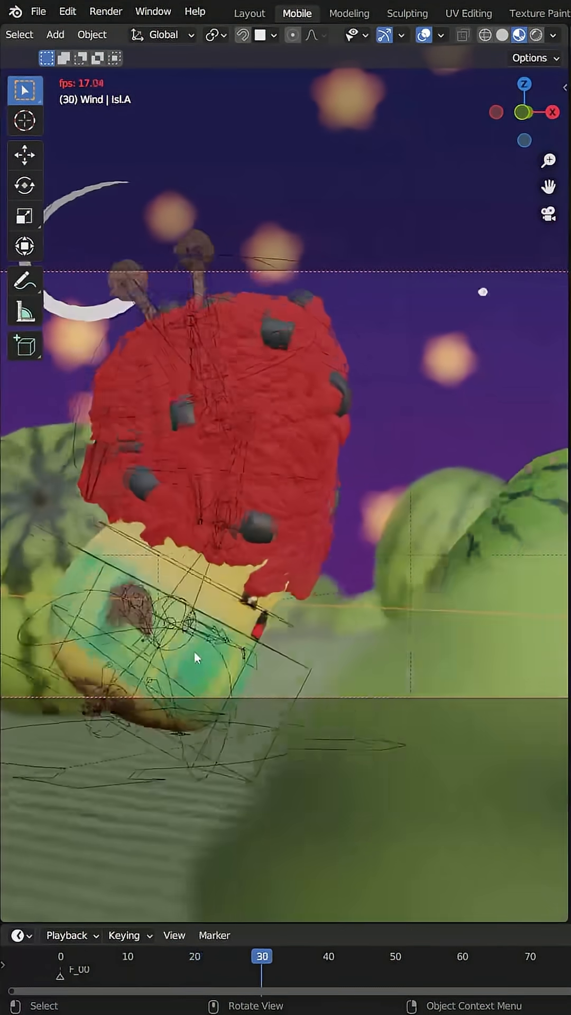
- Play the wind animation on the watermelon character's red hair in the viewport
{"action": "left_click", "coordinate": [126, 956]}
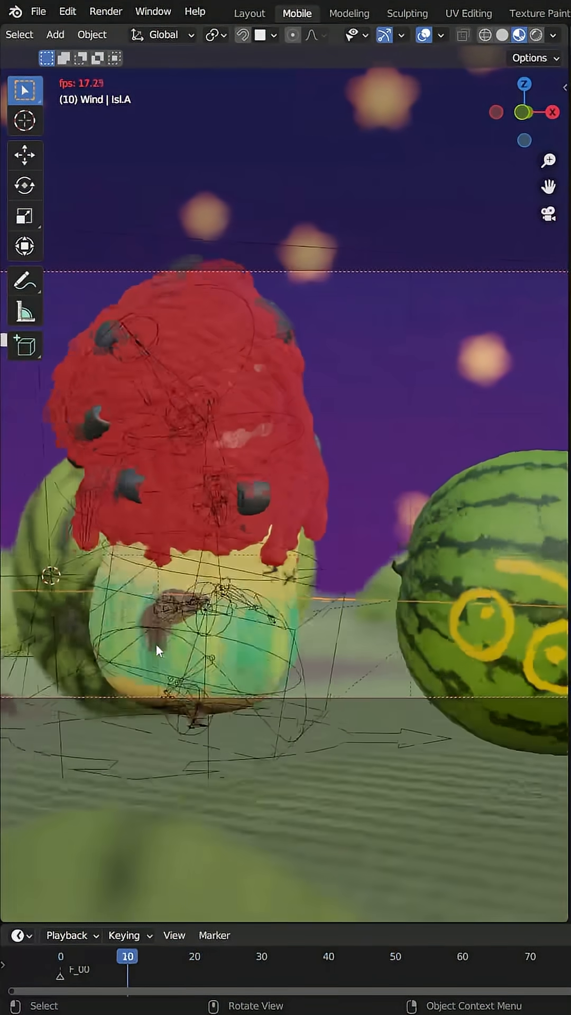
{"action": "left_click", "coordinate": [361, 955]}
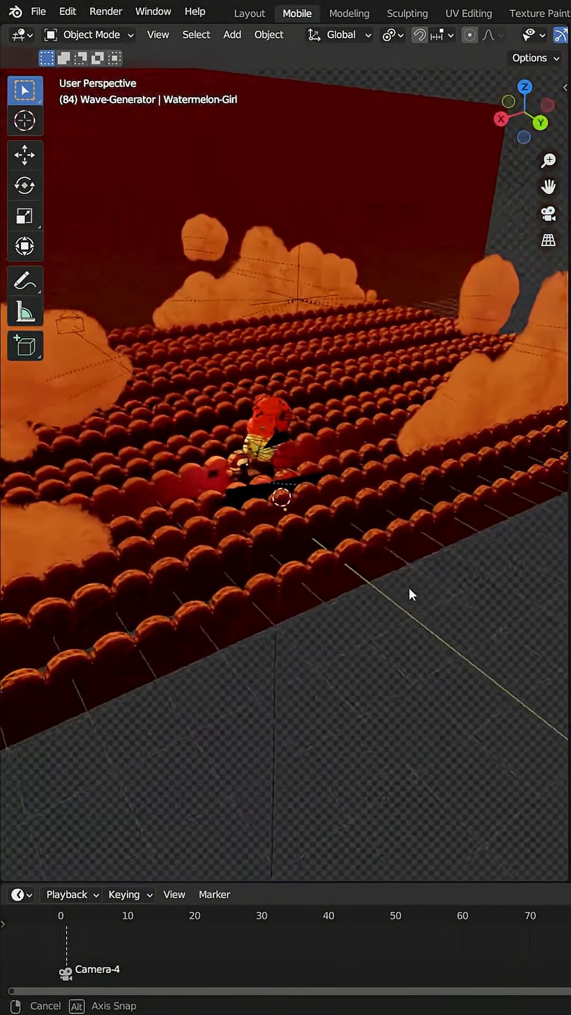
- Orbit the theatre scene to look over the rows of red seats
{"action": "left_click_drag", "start_coordinate": [411, 593], "coordinate": [284, 569]}
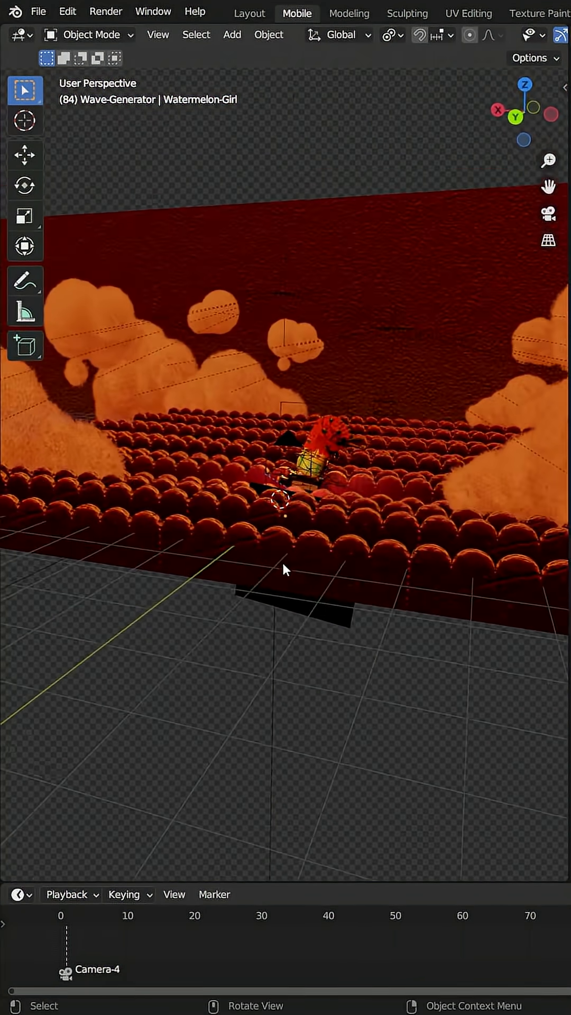